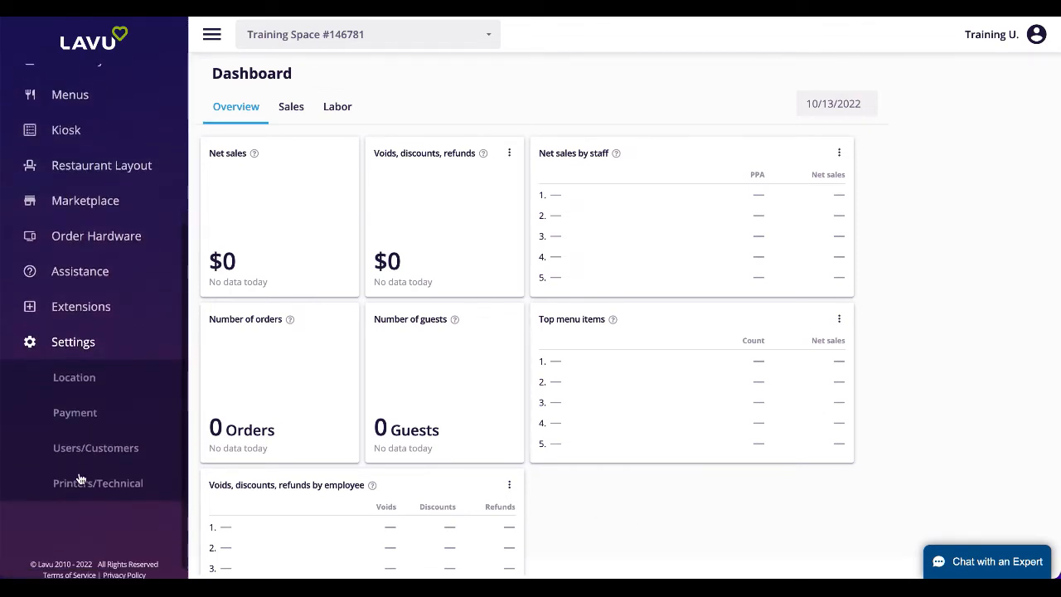
Open Payment Settings from the sidebar, showing the Card Integration fields.
click(75, 411)
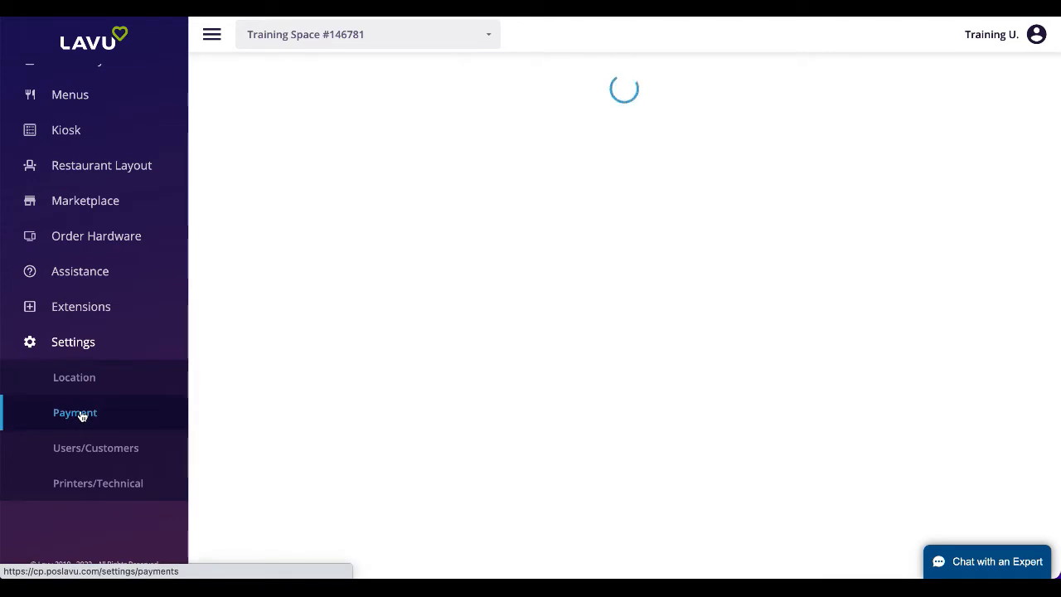
click(74, 411)
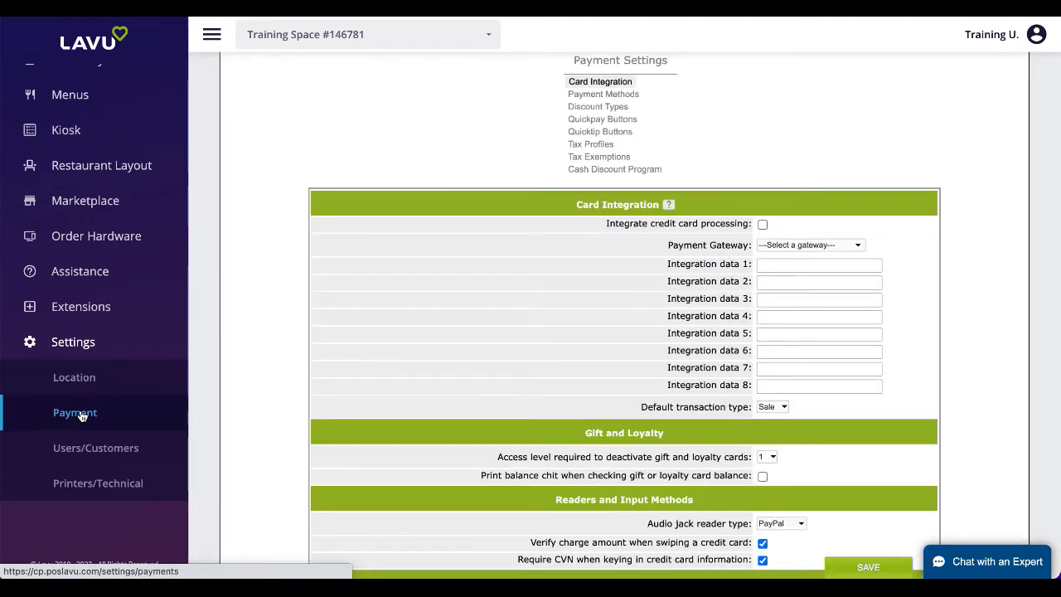
Show the Payment Methods list with Check, Door Dash, Grub Hub, Post Mates and Gift Card.
click(627, 93)
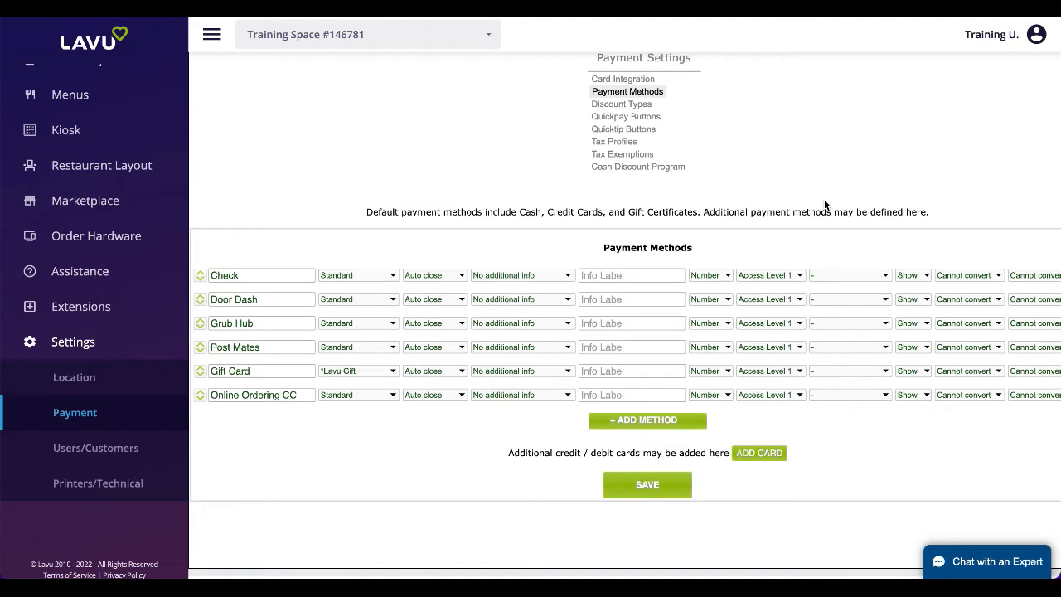
click(620, 102)
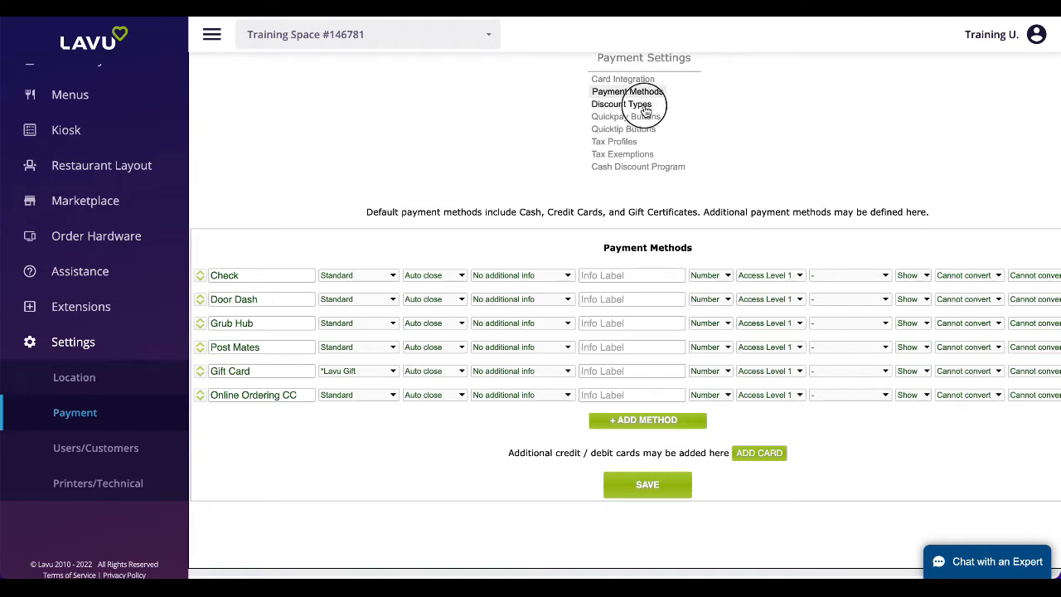
Open Discount Types and start a blank Add New discount form.
click(613, 103)
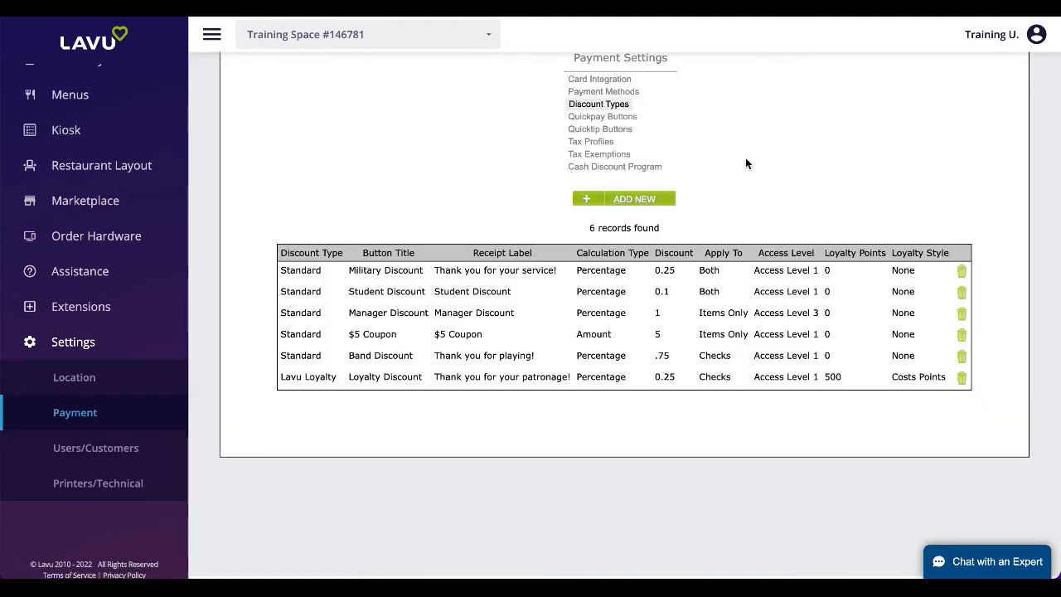
click(623, 199)
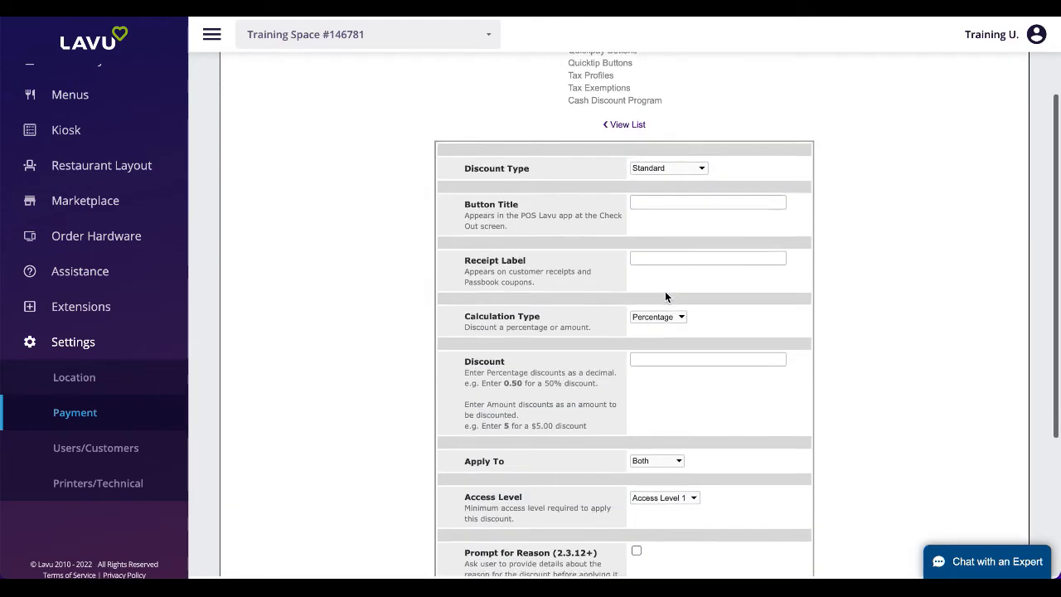
scroll(down, 3)
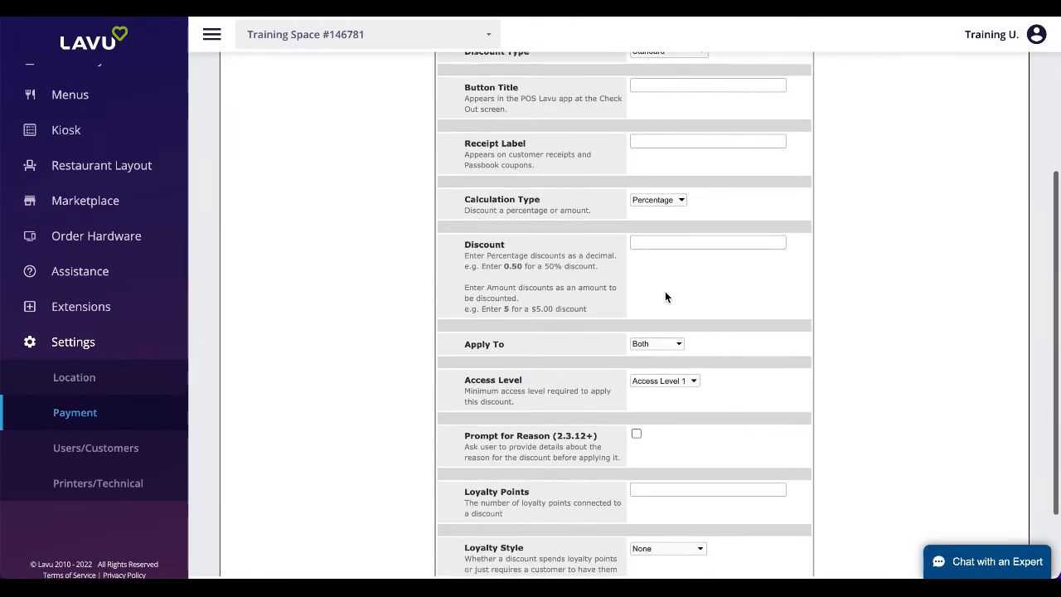
click(656, 199)
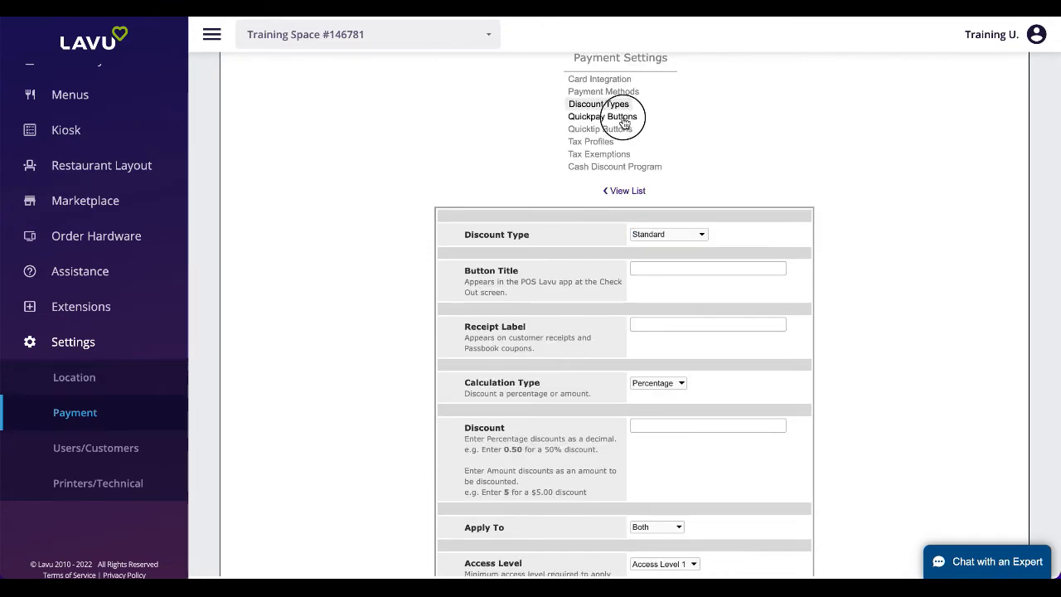
Review Quickpay Buttons ($1–$20), then show Quicktip Buttons with tips 0.12, 0.15, 0.18.
click(603, 116)
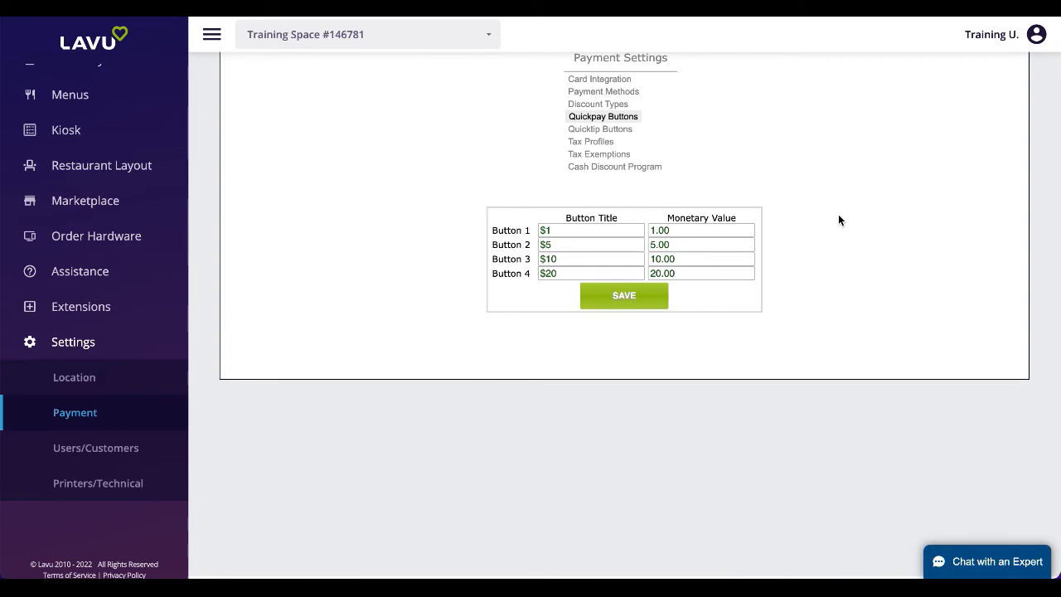
click(600, 129)
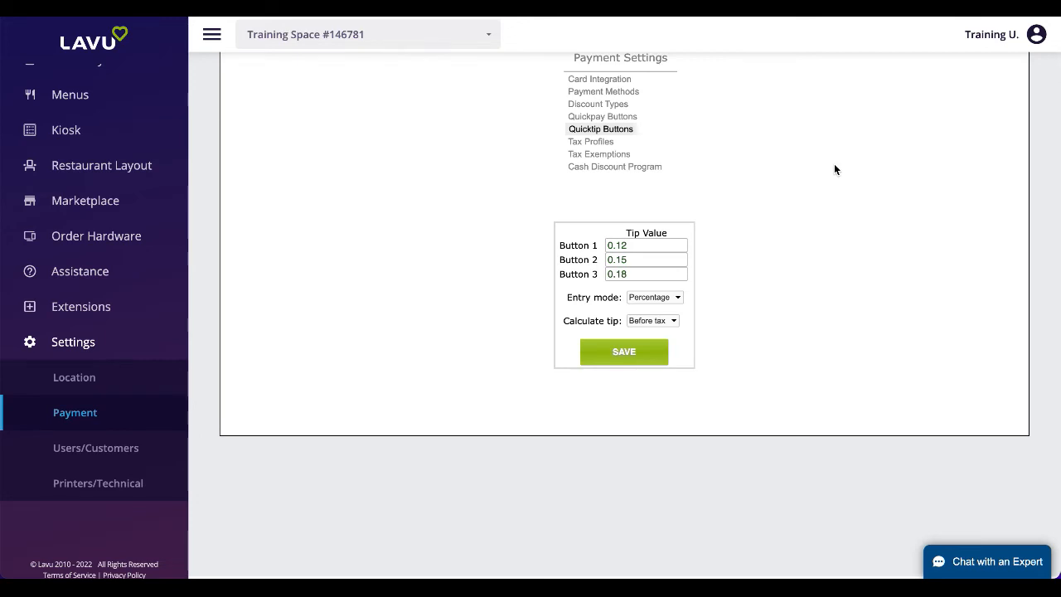
Review Tax Profiles (Alcohol, State Tax), then show Tax Exemptions for Military, Religious, School.
click(590, 140)
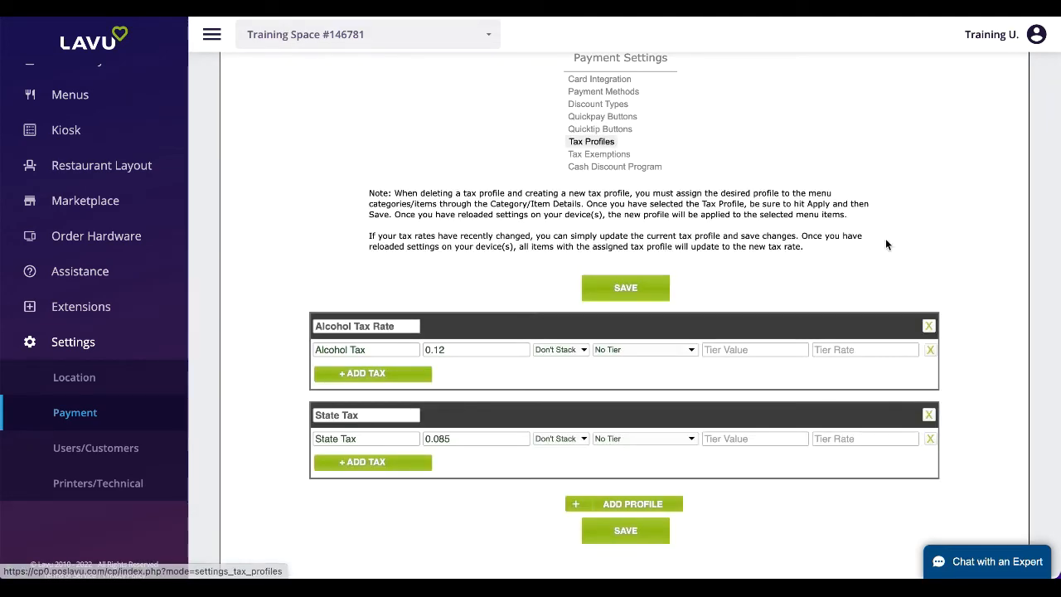
scroll(down, 3)
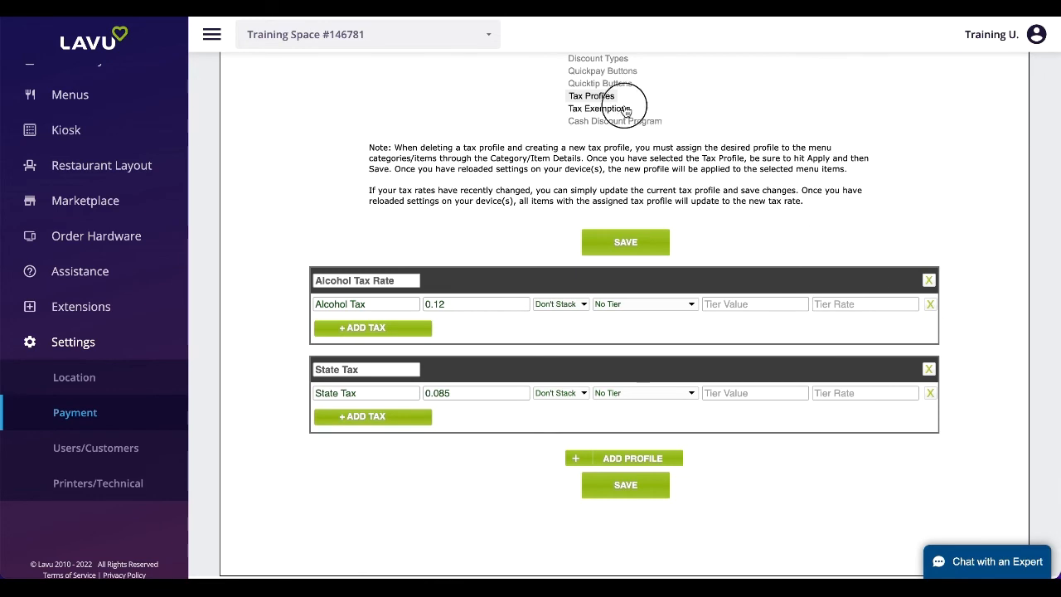
click(600, 110)
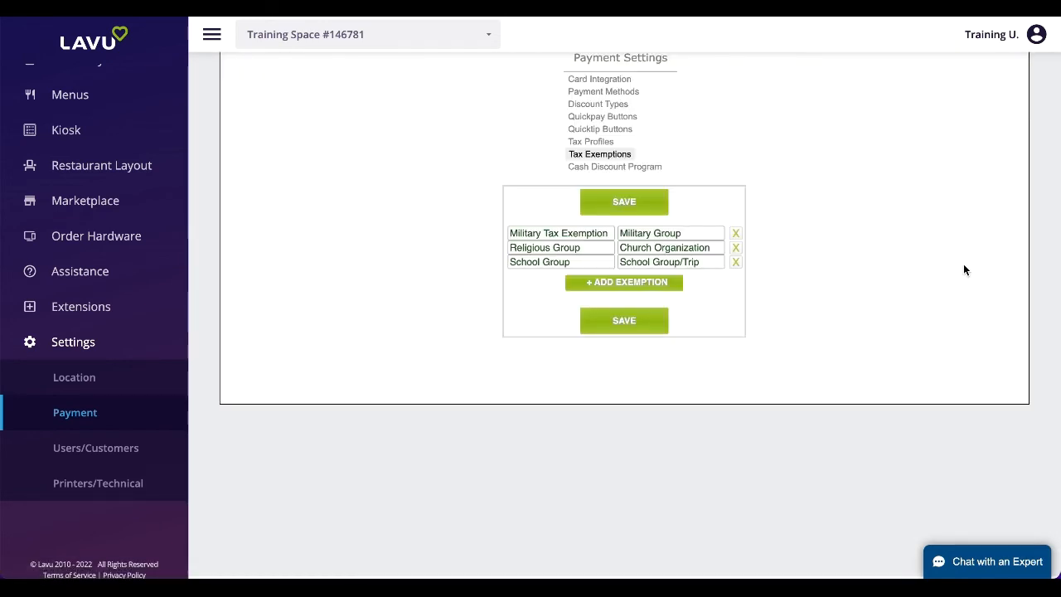